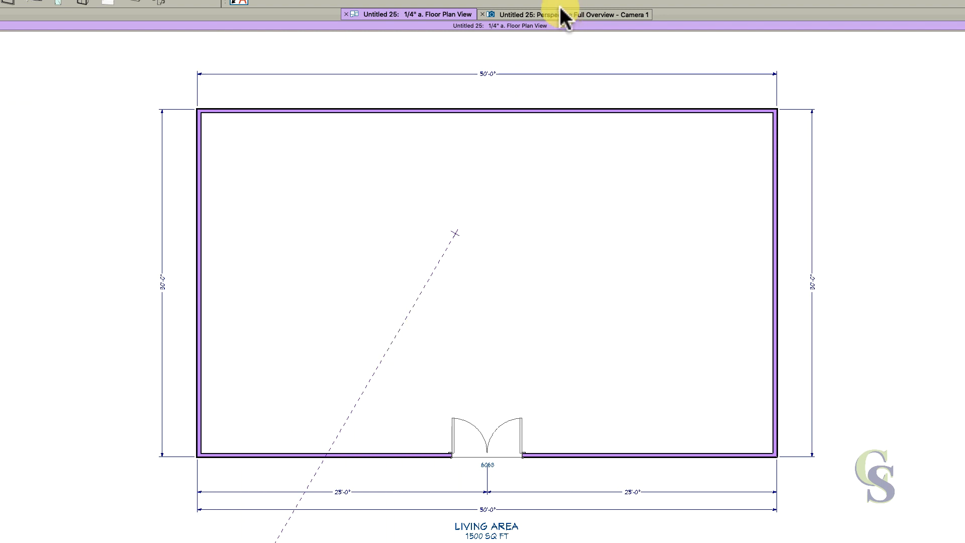
- Check the 50' by 30' box building in the perspective overview, then return to the floor plan
{"action": "left_click", "coordinate": [568, 14]}
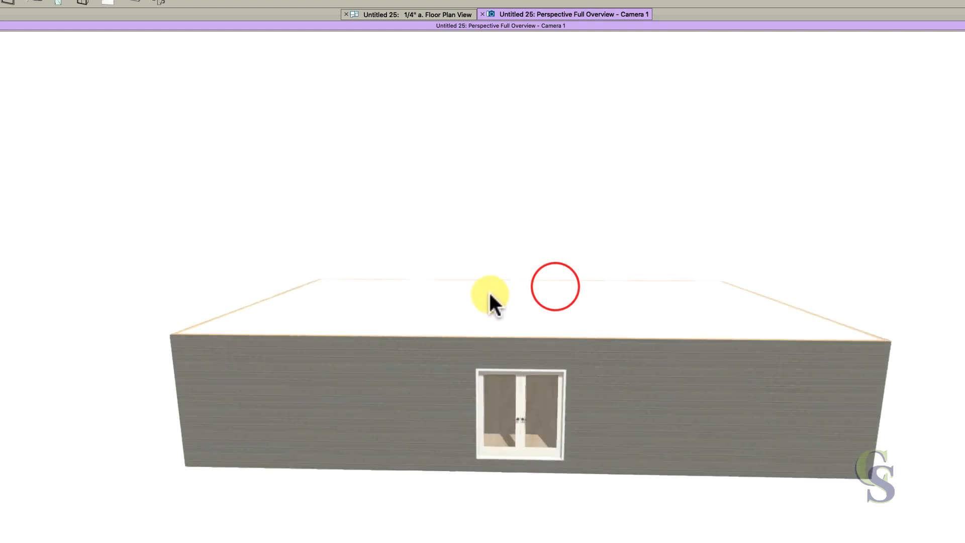
{"action": "left_click", "coordinate": [409, 14]}
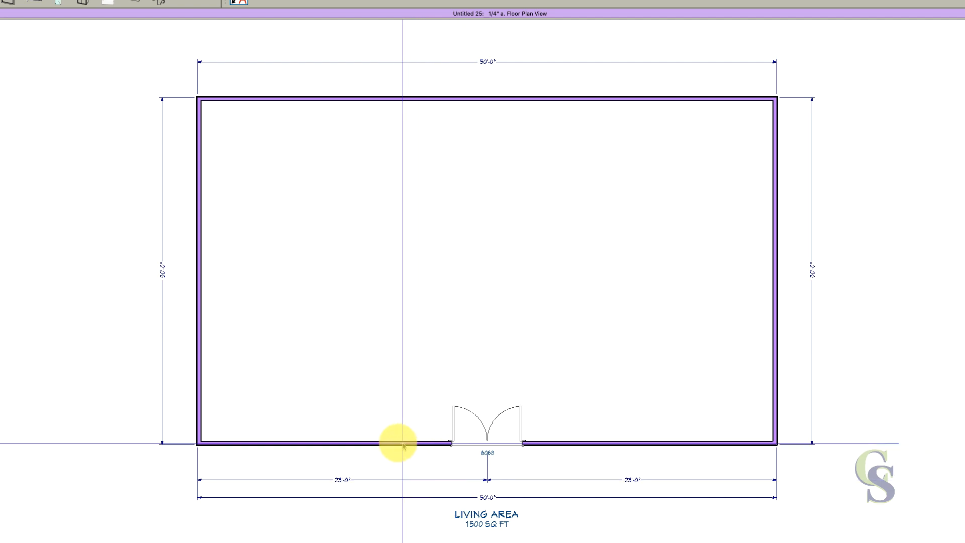
- Cut a cross section through the front wall and add a 24" x 72" reference box dimensioned 2'-10 7/8"
{"action": "left_click", "coordinate": [406, 443]}
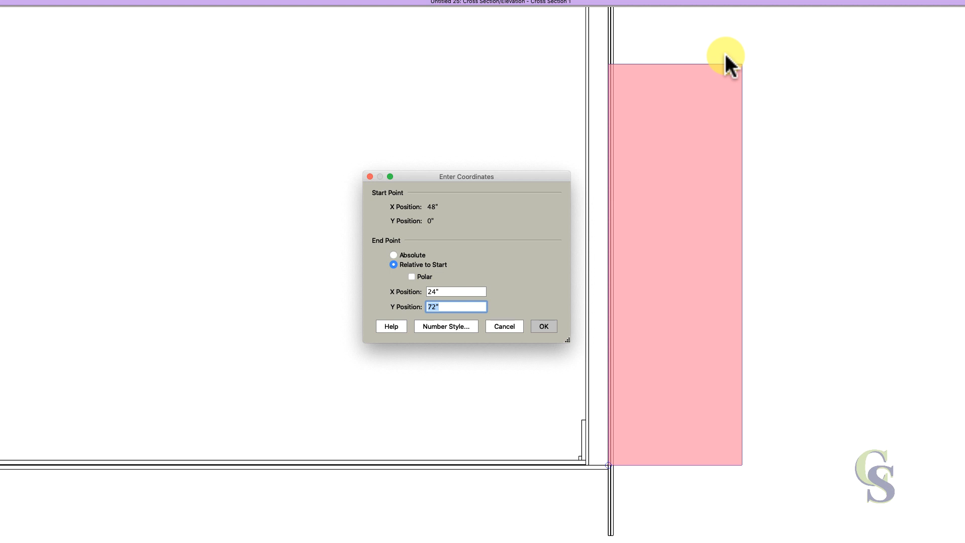
{"action": "left_click", "coordinate": [543, 326]}
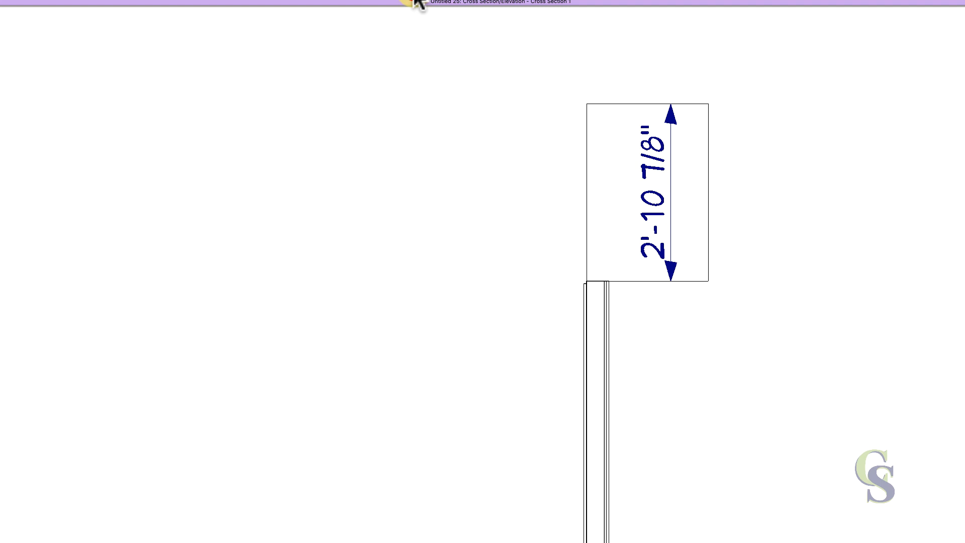
{"action": "left_click", "coordinate": [403, 14]}
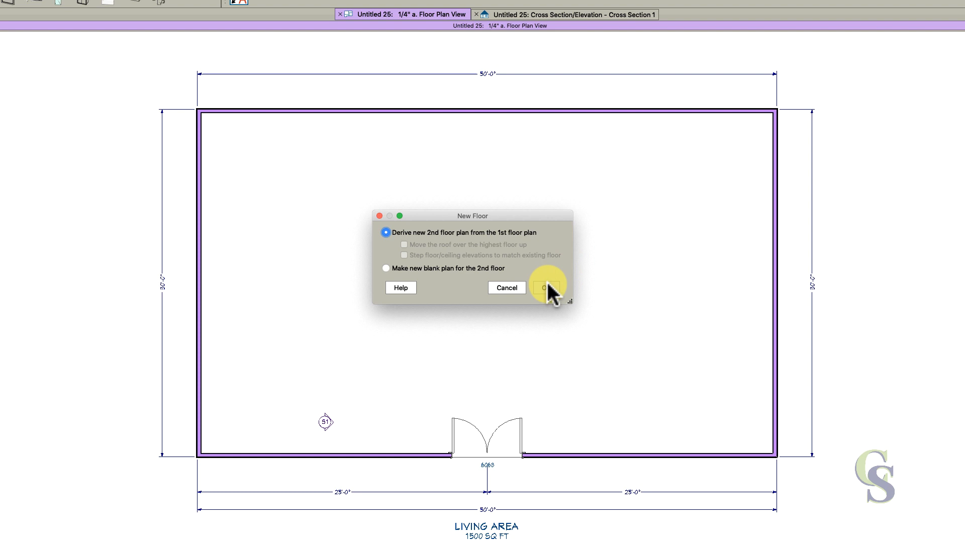
- Derive a new 2nd floor from the 1st floor plan, accepting its default heights
{"action": "left_click", "coordinate": [547, 287]}
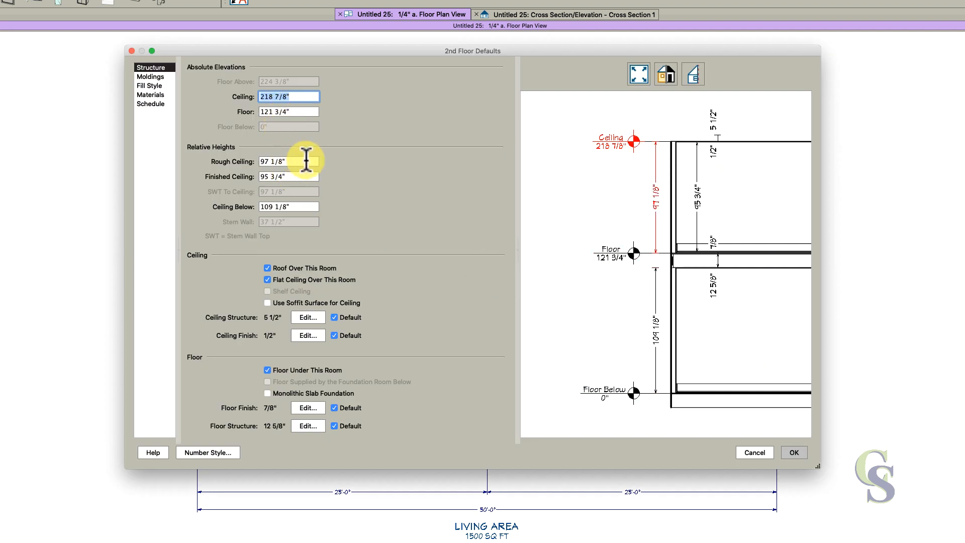
{"action": "mouse_move", "coordinate": [793, 457]}
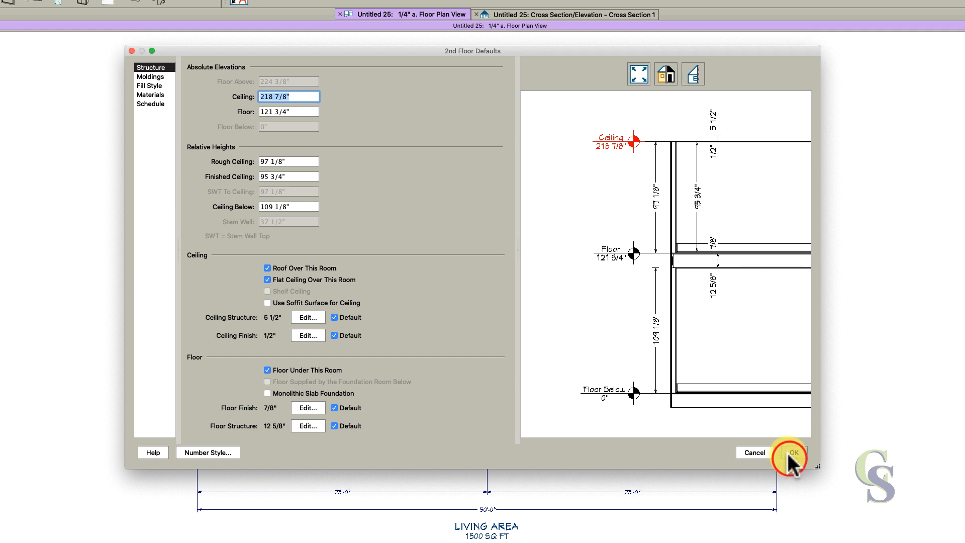
{"action": "left_click", "coordinate": [794, 455]}
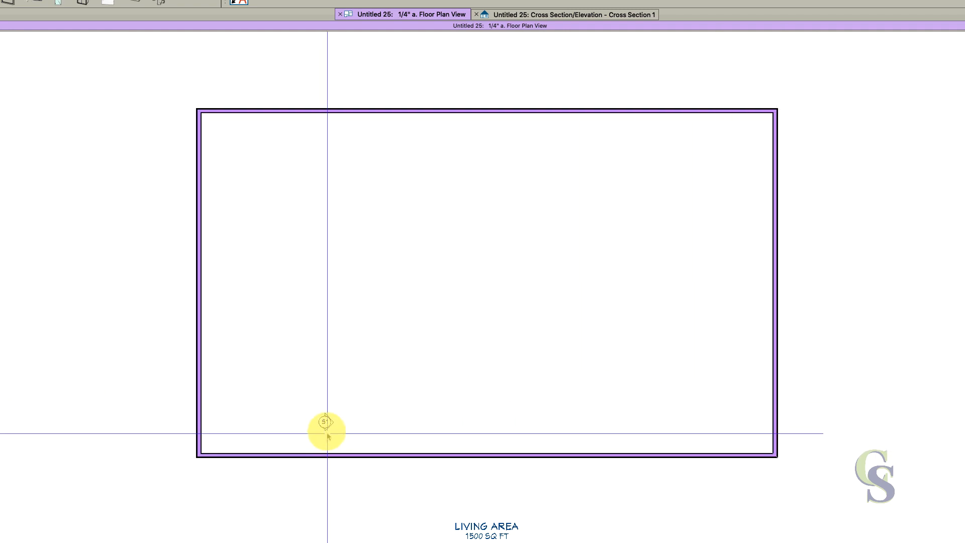
- Check the second-floor wall's height in the cross section view
{"action": "left_click", "coordinate": [564, 14]}
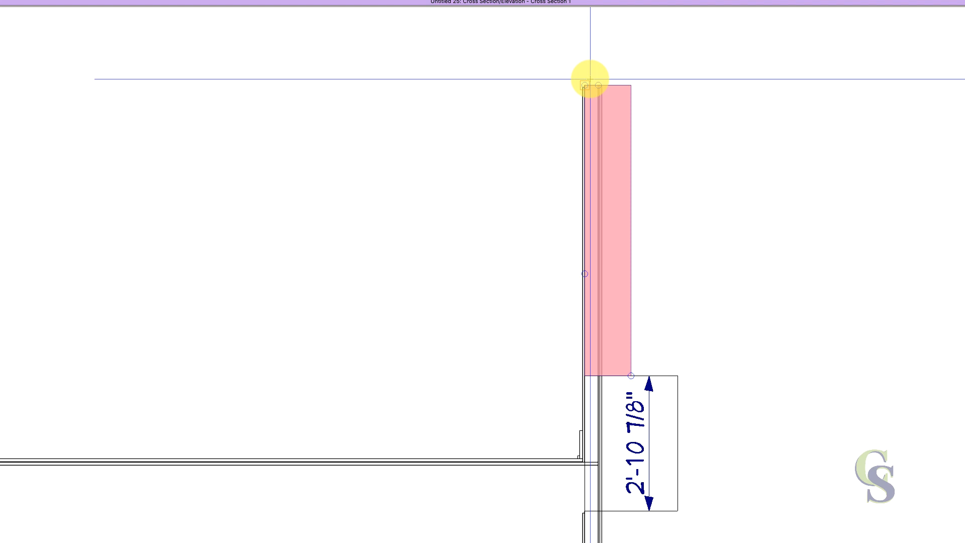
{"action": "left_click", "coordinate": [590, 83]}
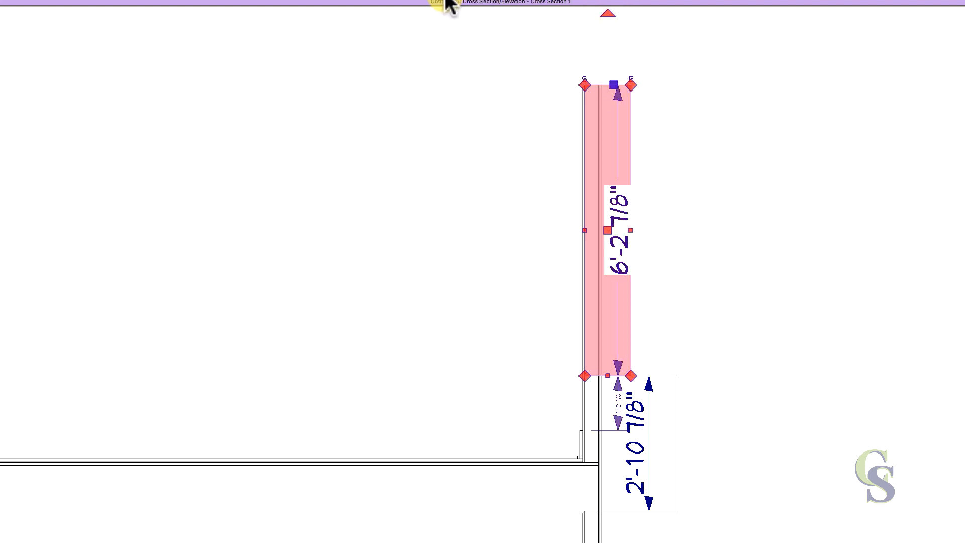
{"action": "left_click", "coordinate": [401, 14]}
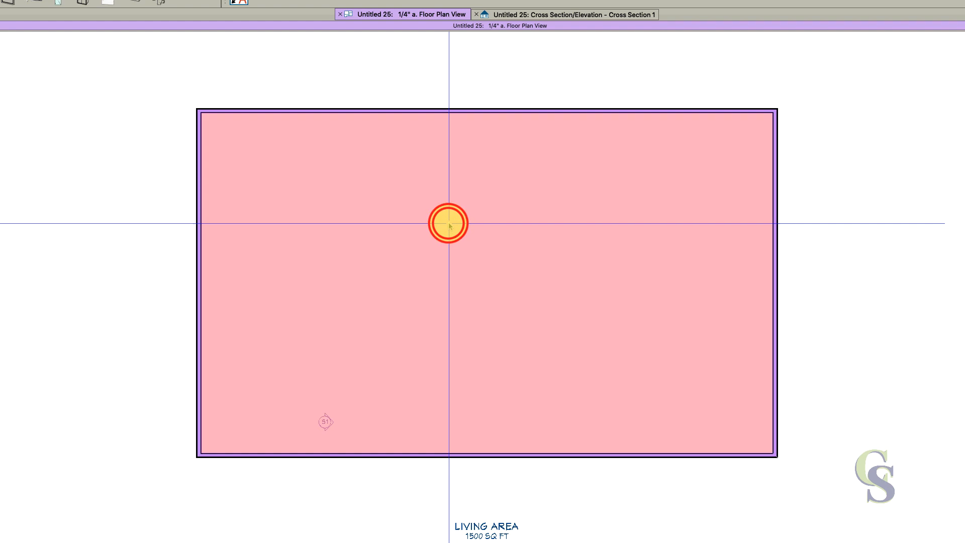
- Set the second-floor room's ceiling height to 144" in its Structure settings
{"action": "double_click", "coordinate": [447, 223]}
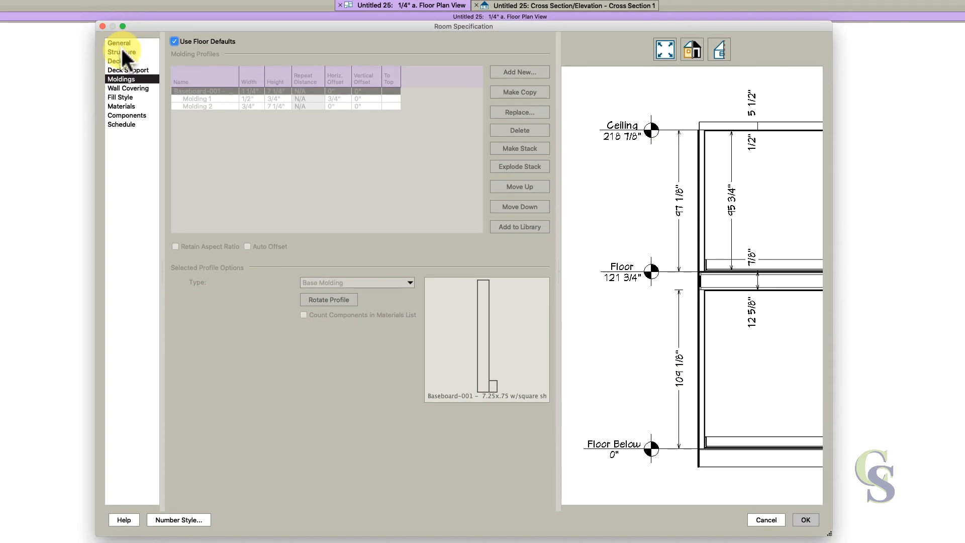
{"action": "left_click", "coordinate": [122, 51]}
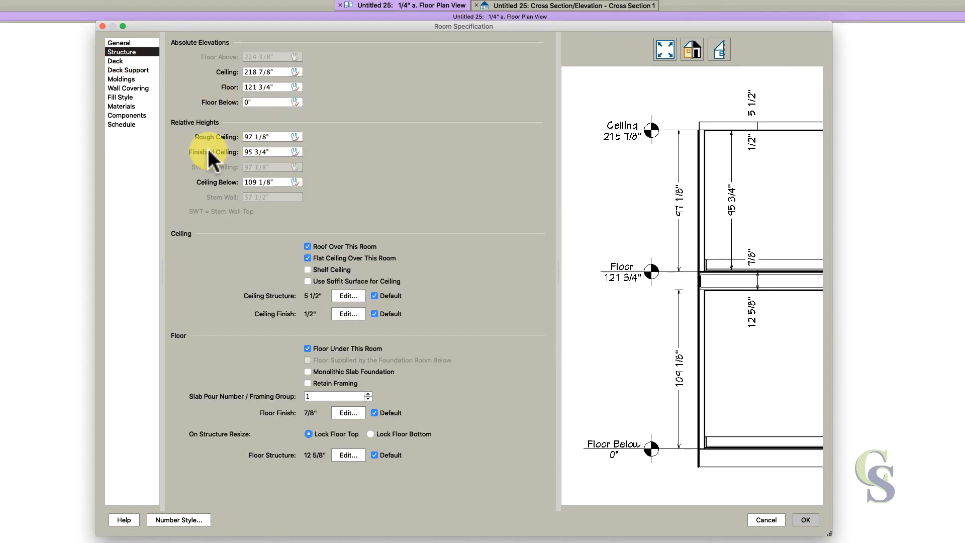
{"action": "left_click", "coordinate": [270, 136]}
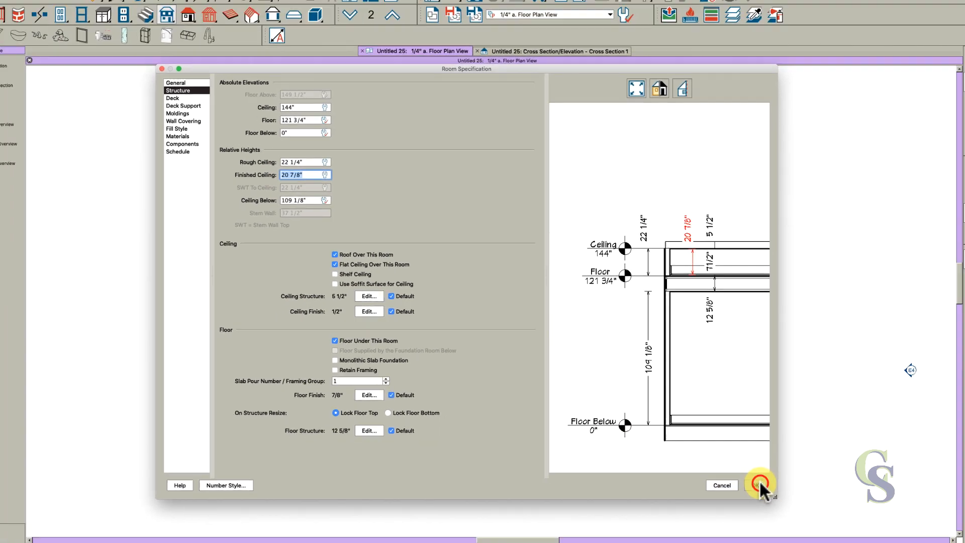
{"action": "left_click", "coordinate": [761, 484]}
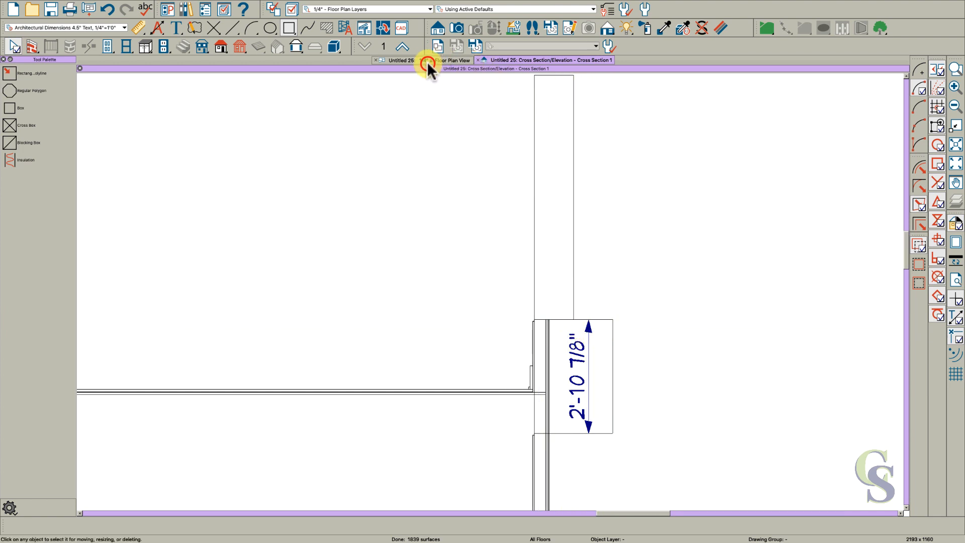
- Remove the second-floor room's default baseboard moldings
{"action": "left_click", "coordinate": [449, 60]}
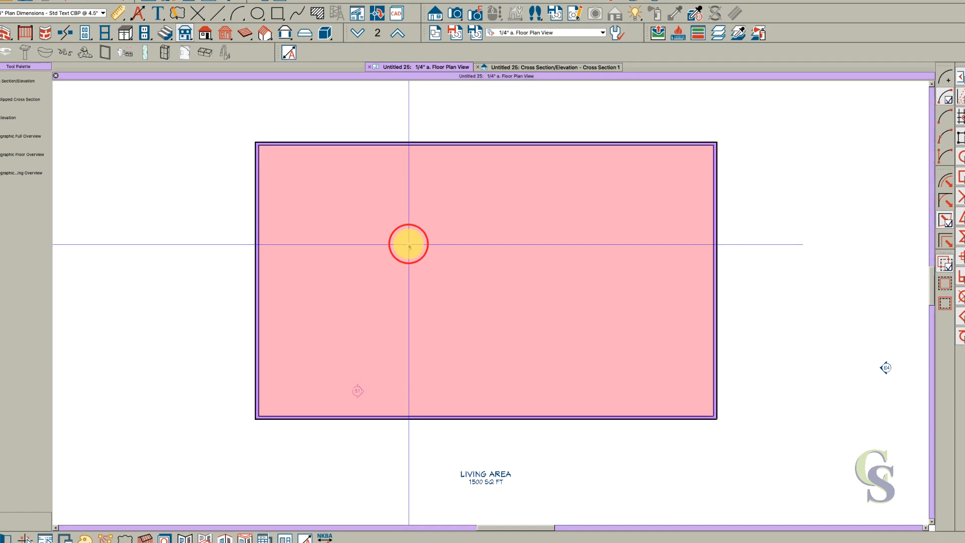
{"action": "double_click", "coordinate": [406, 242]}
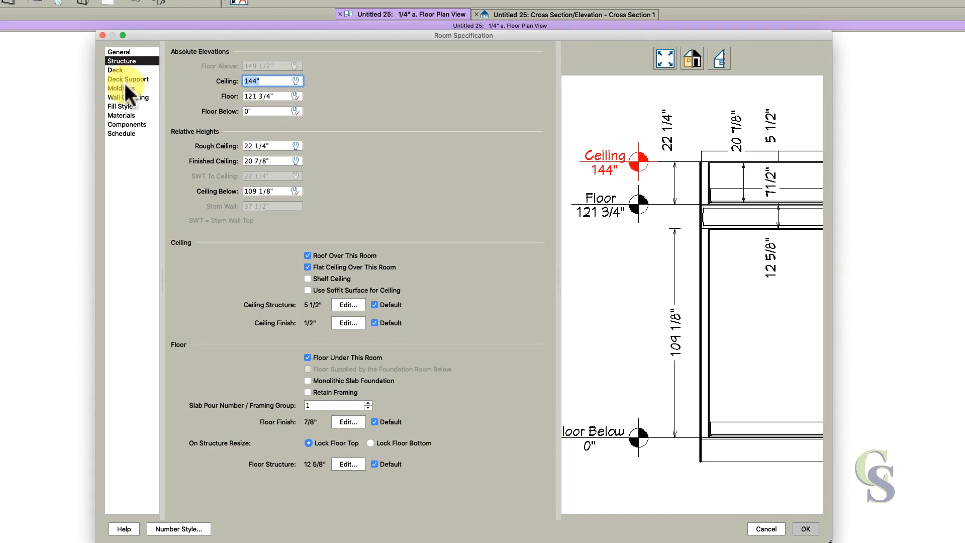
{"action": "left_click", "coordinate": [121, 89]}
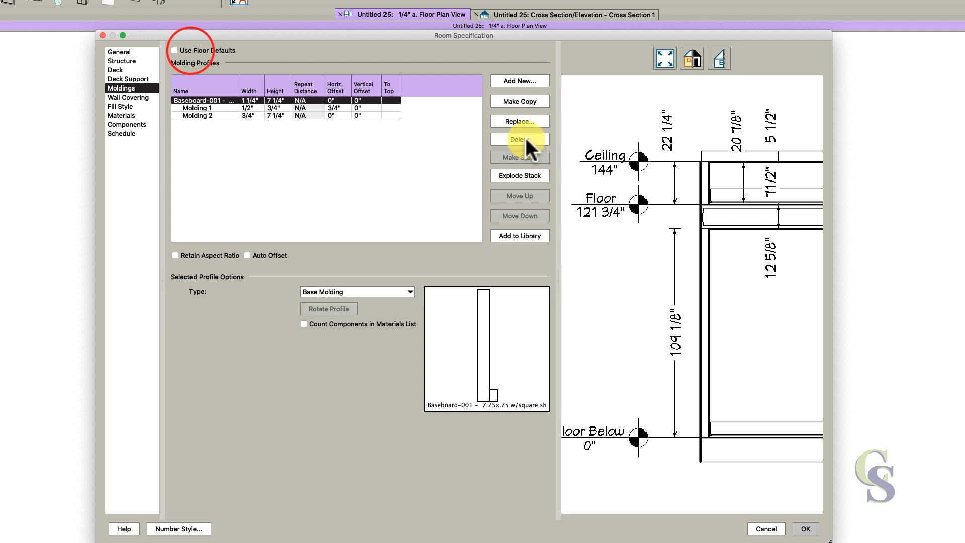
{"action": "left_click", "coordinate": [519, 139]}
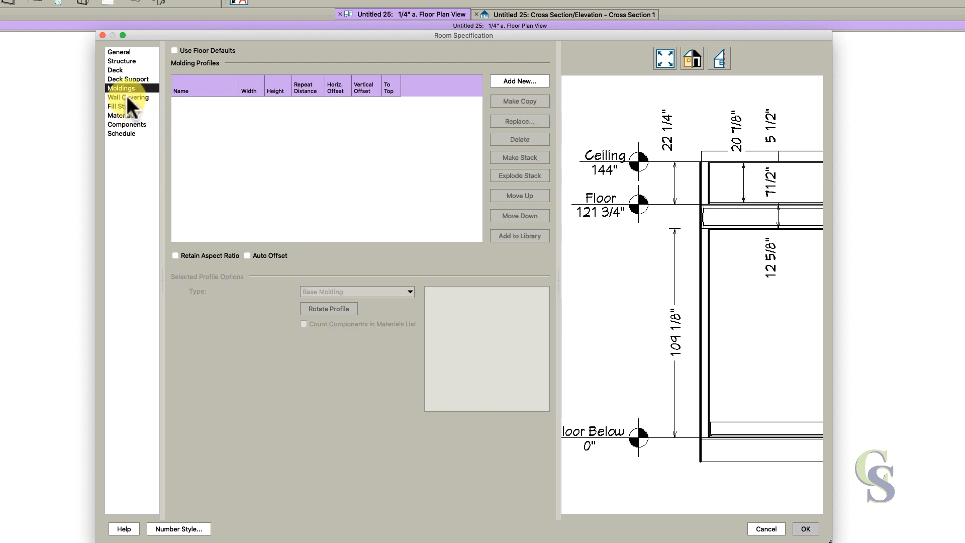
- Set the room's floor finish to 0" and turn off its roof and flat ceiling
{"action": "left_click", "coordinate": [122, 61]}
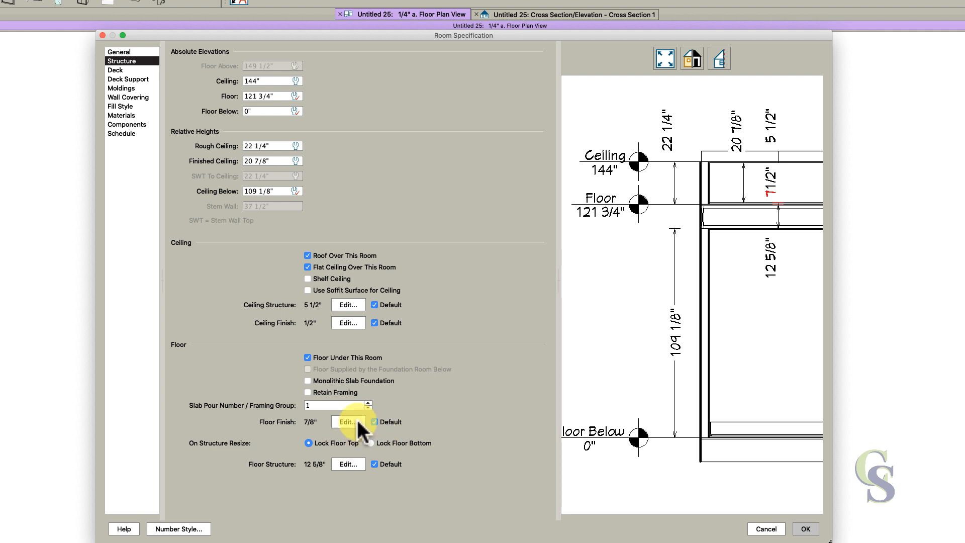
{"action": "left_click", "coordinate": [348, 421]}
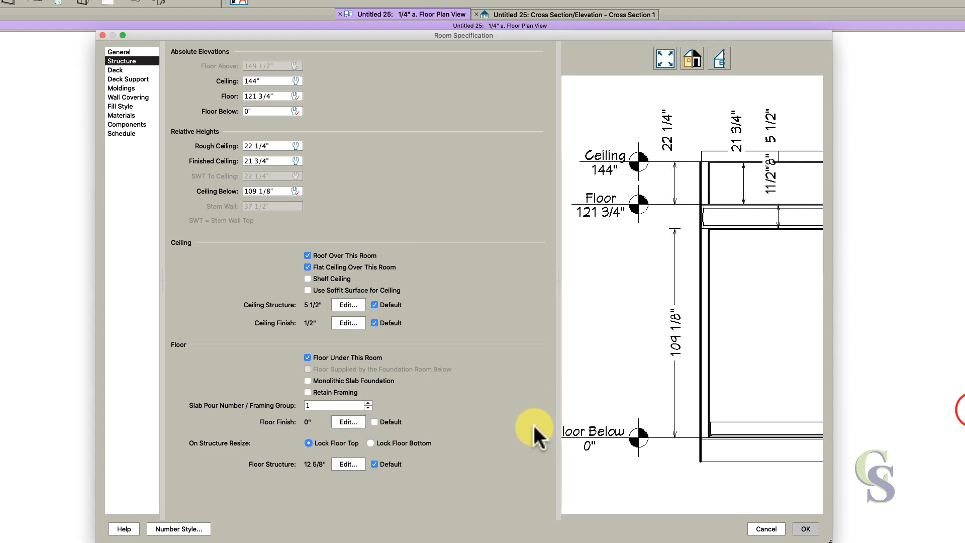
{"action": "mouse_move", "coordinate": [215, 166]}
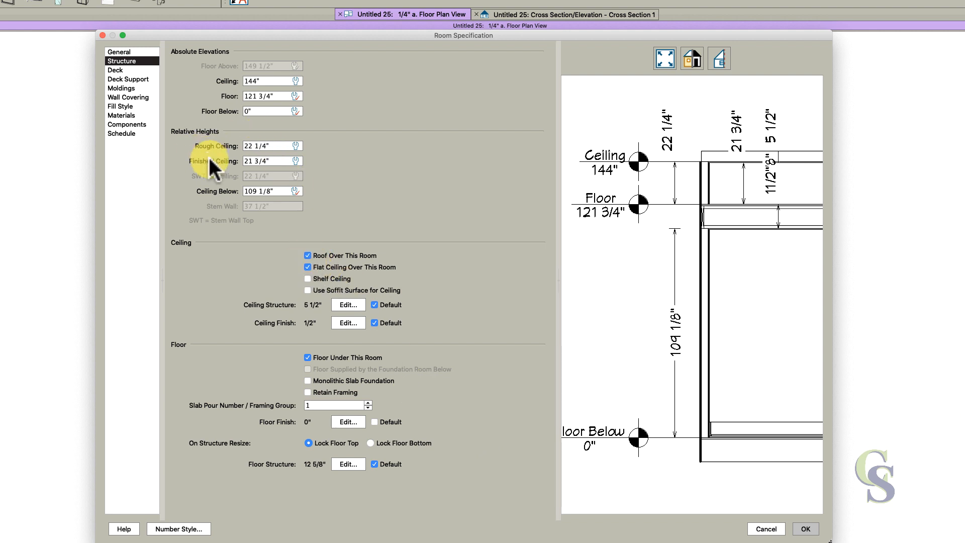
{"action": "mouse_move", "coordinate": [213, 179]}
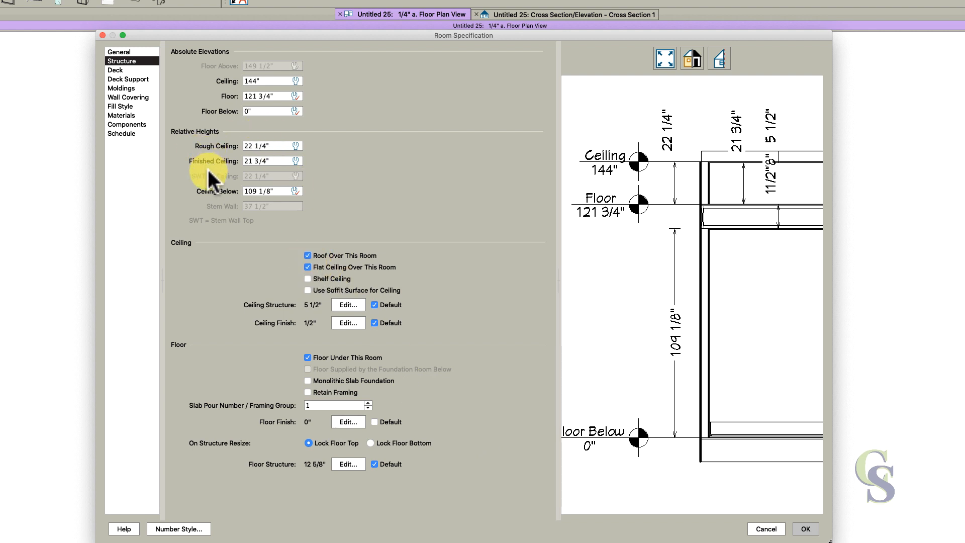
{"action": "left_click", "coordinate": [309, 255]}
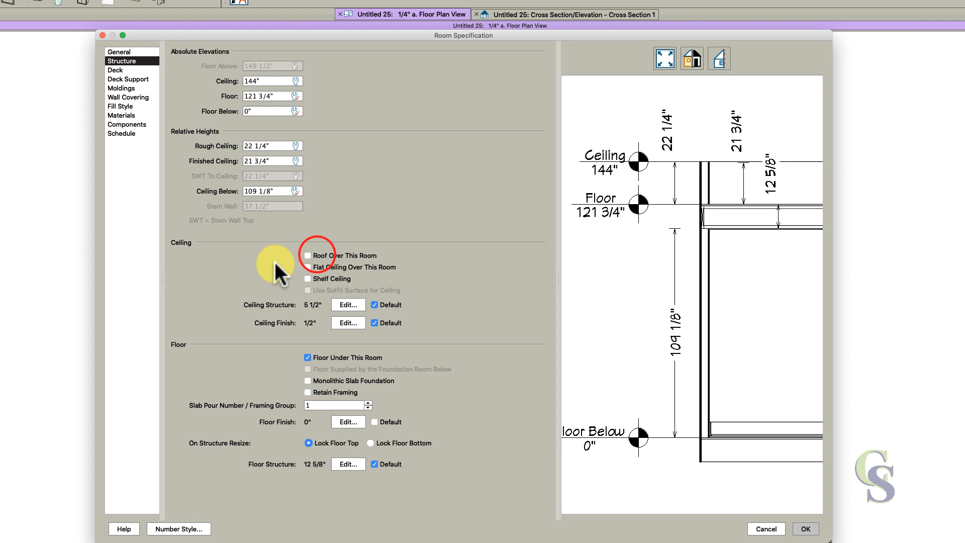
{"action": "mouse_move", "coordinate": [394, 388]}
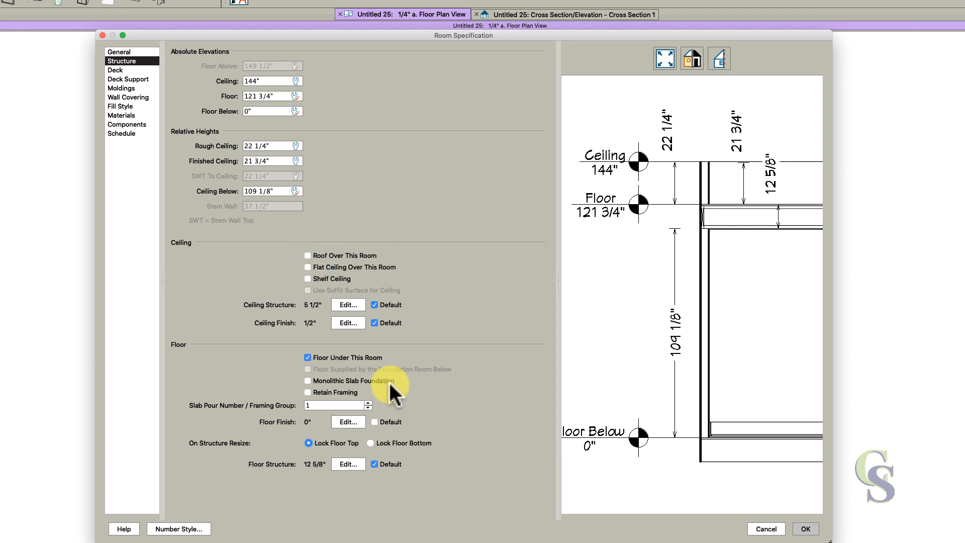
{"action": "left_click", "coordinate": [806, 528]}
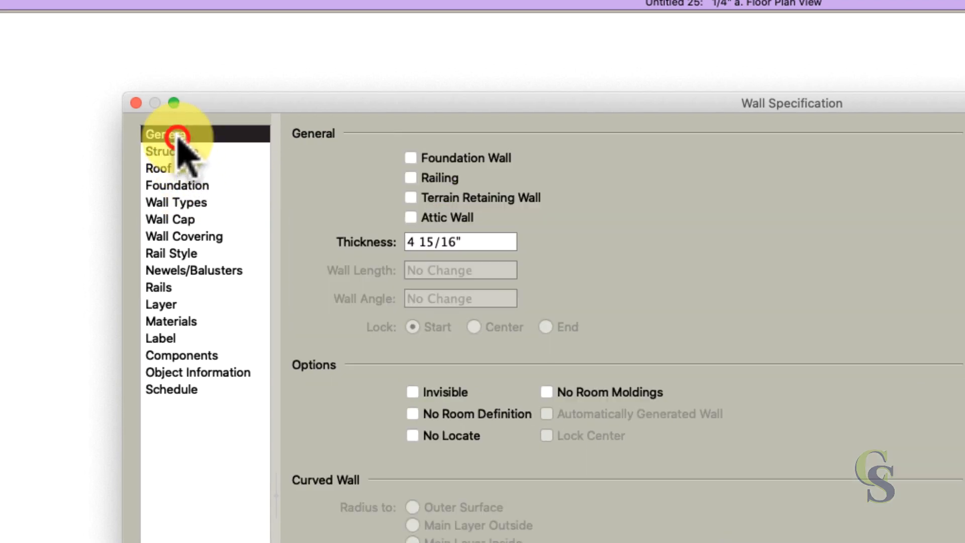
- Mark all the second-floor walls as Attic Walls on the General panel
{"action": "left_click", "coordinate": [410, 216]}
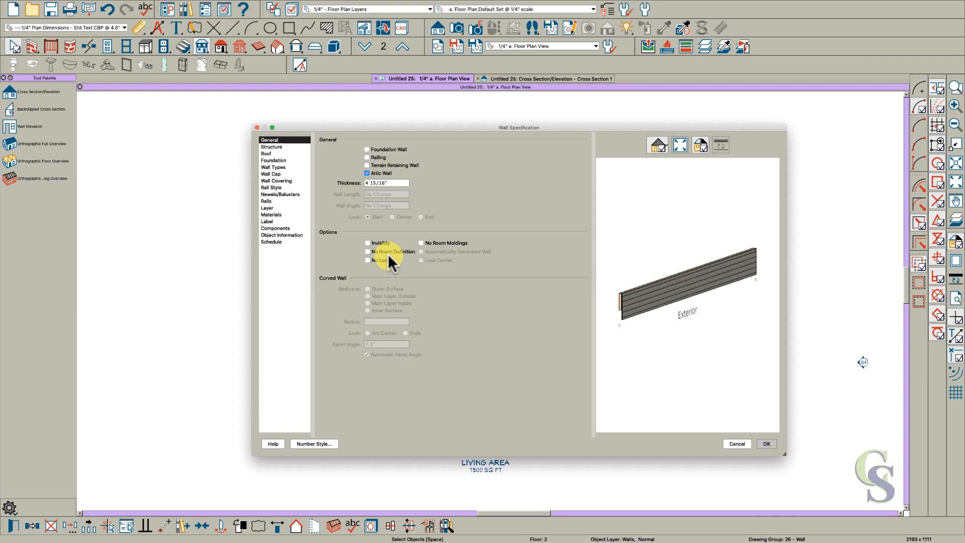
{"action": "left_click", "coordinate": [766, 444]}
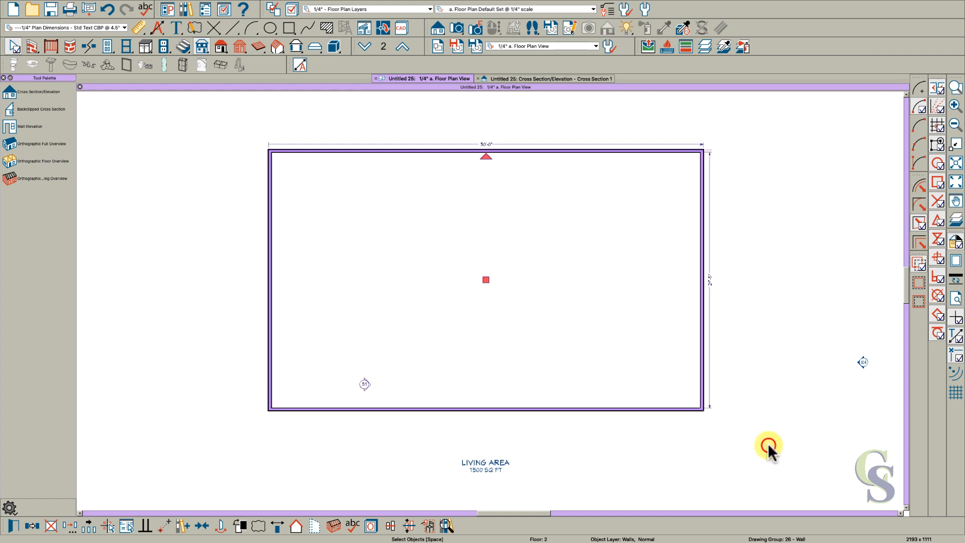
- Draw a roof plane over the first floor, edit its pitch, and delete the small rectangular object
{"action": "left_click", "coordinate": [365, 46]}
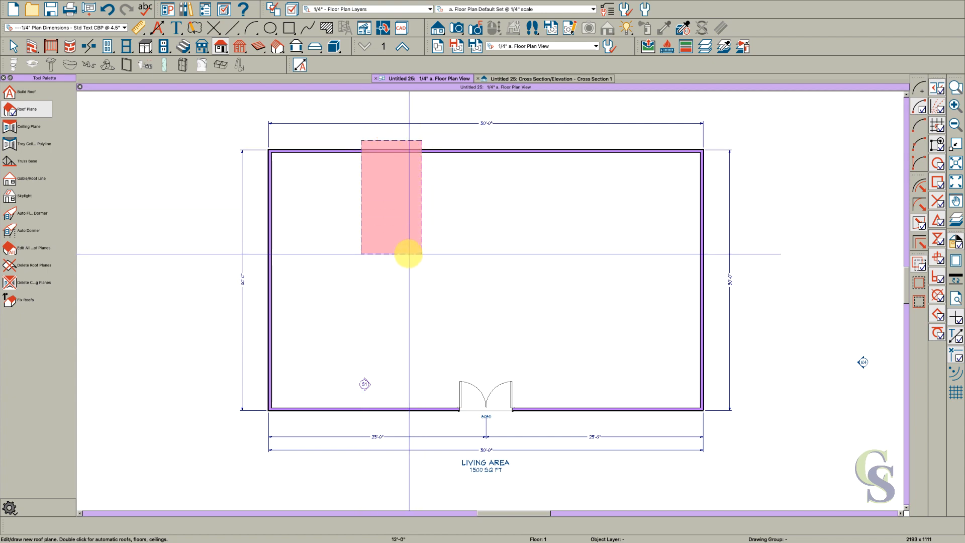
{"action": "double_click", "coordinate": [391, 197]}
{"action": "type", "text": ".5"}
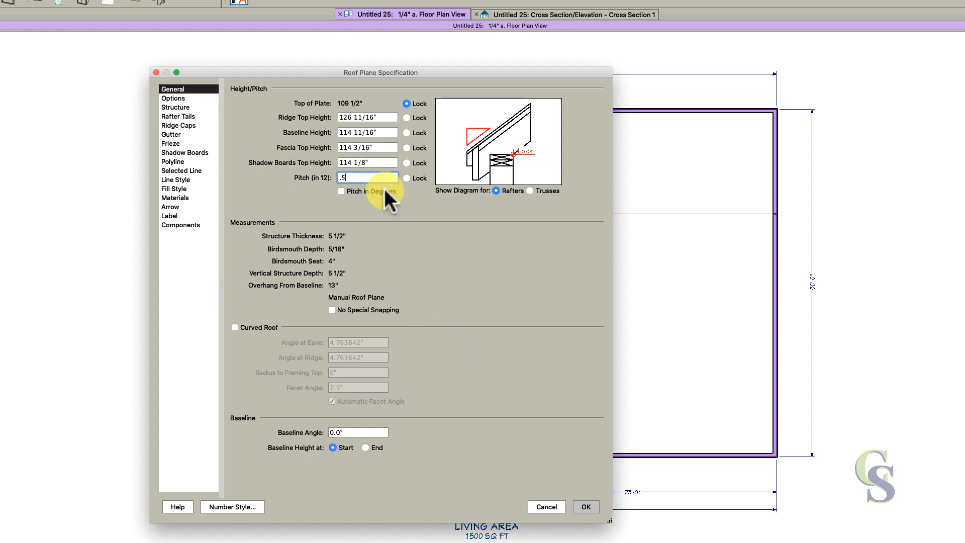
{"action": "left_click", "coordinate": [585, 506]}
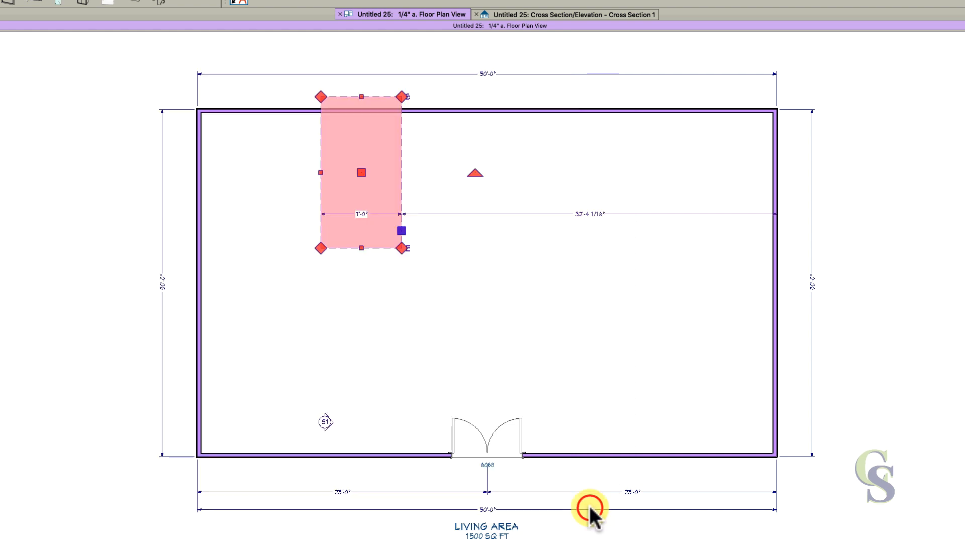
{"action": "left_click", "coordinate": [403, 224]}
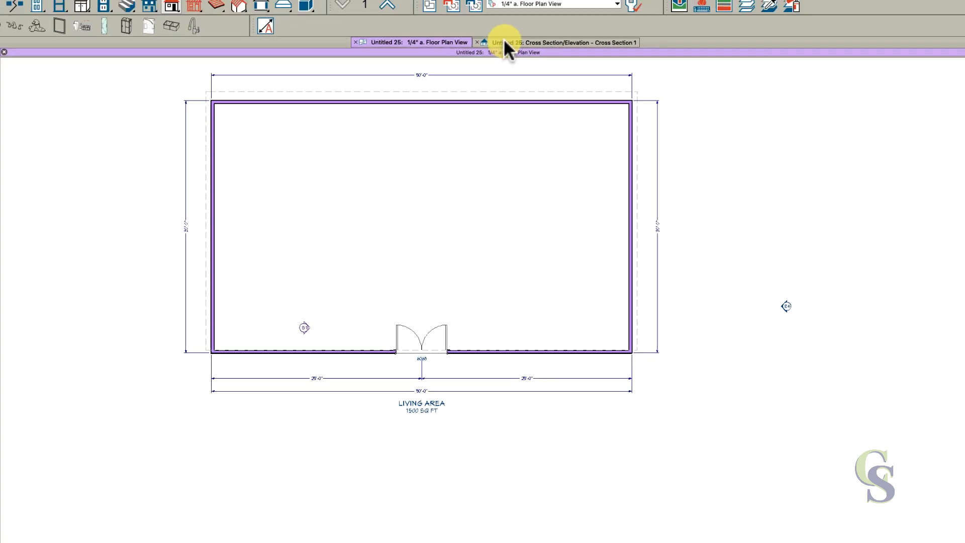
- Check the tilted roof plane in 3D and section, then adjust the upper walls' wall type option
{"action": "left_click", "coordinate": [554, 43]}
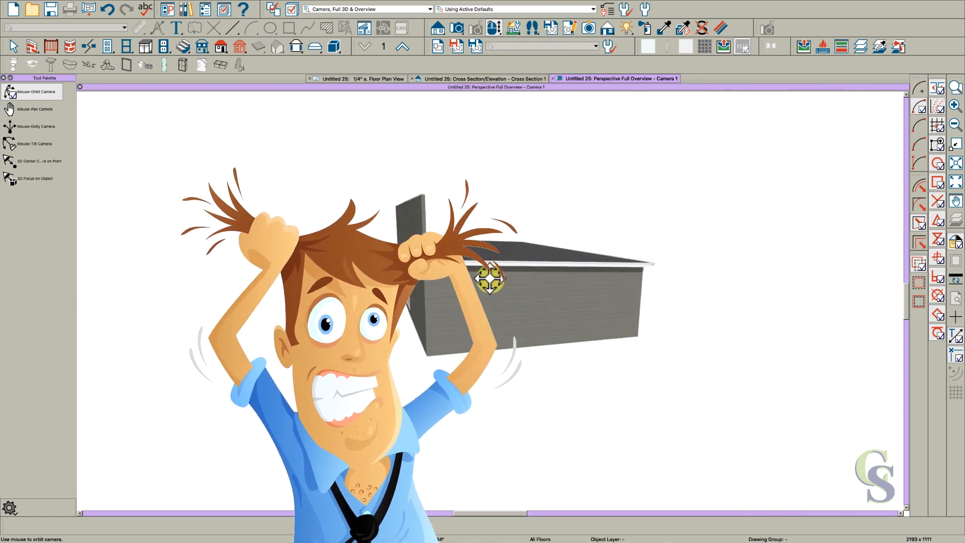
{"action": "left_click", "coordinate": [481, 60]}
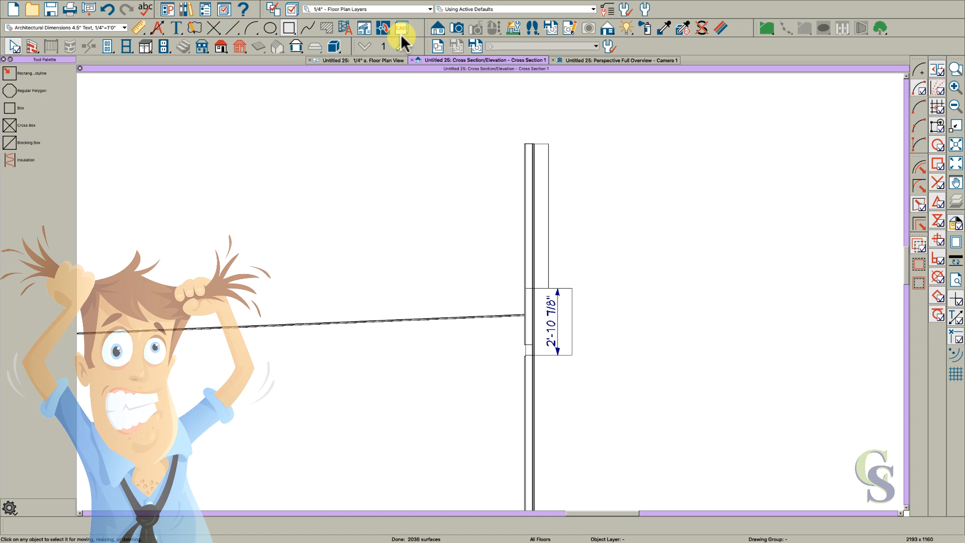
{"action": "left_click", "coordinate": [353, 78]}
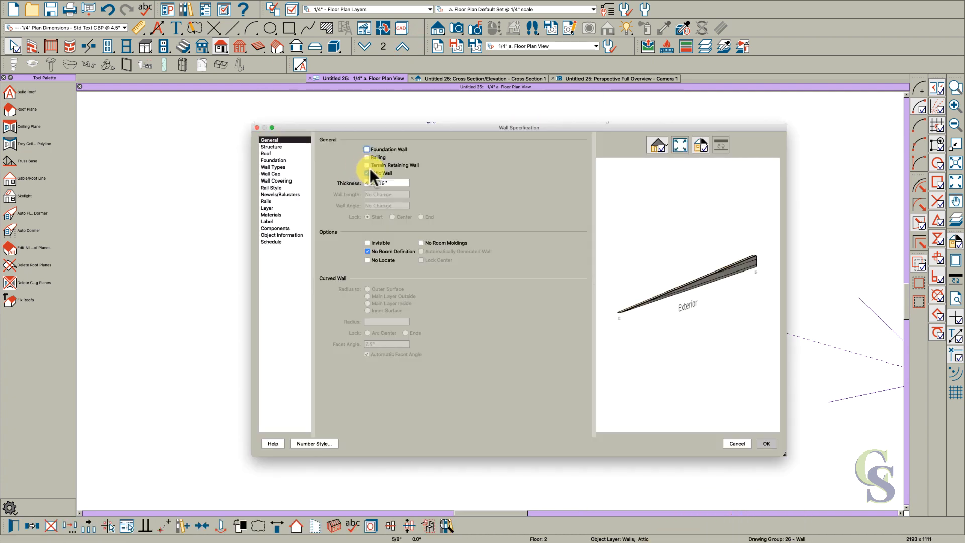
{"action": "left_click", "coordinate": [766, 443]}
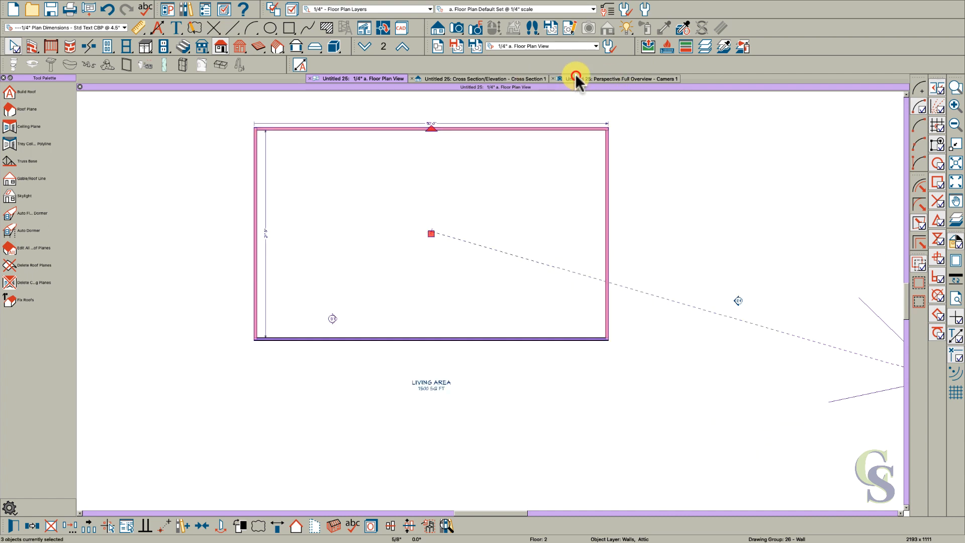
- Give the front parapet wall a Cap 03 wall cap, 8" wide by 3" tall
{"action": "left_click", "coordinate": [621, 78]}
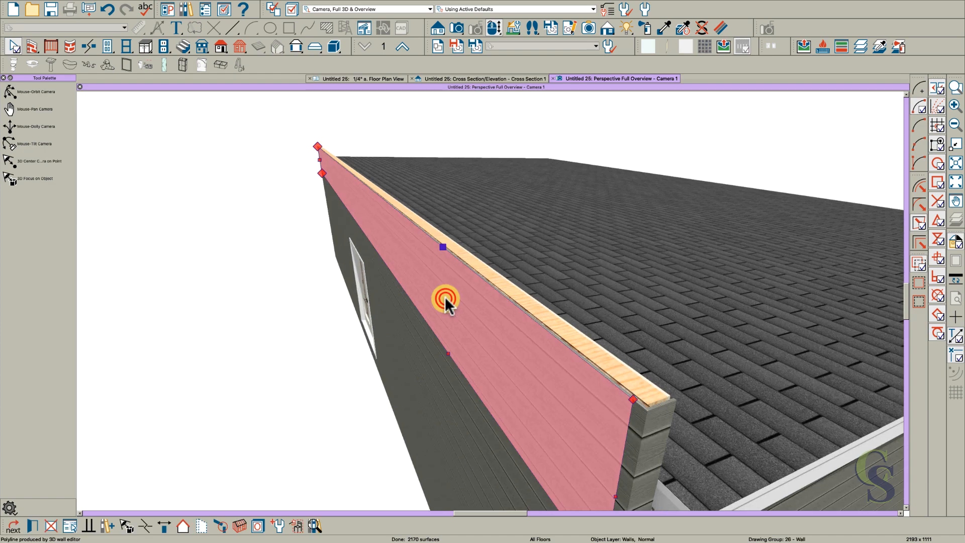
{"action": "double_click", "coordinate": [446, 302]}
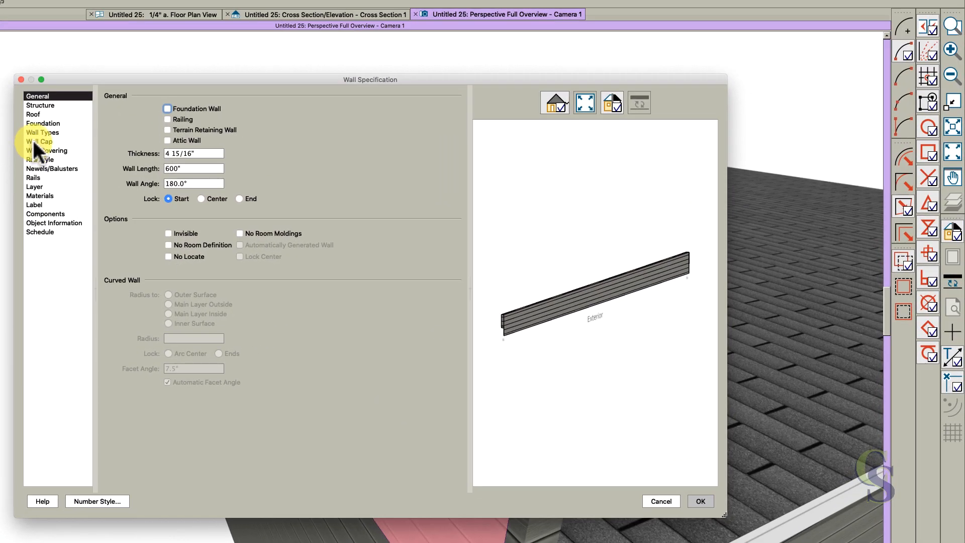
{"action": "left_click", "coordinate": [40, 142]}
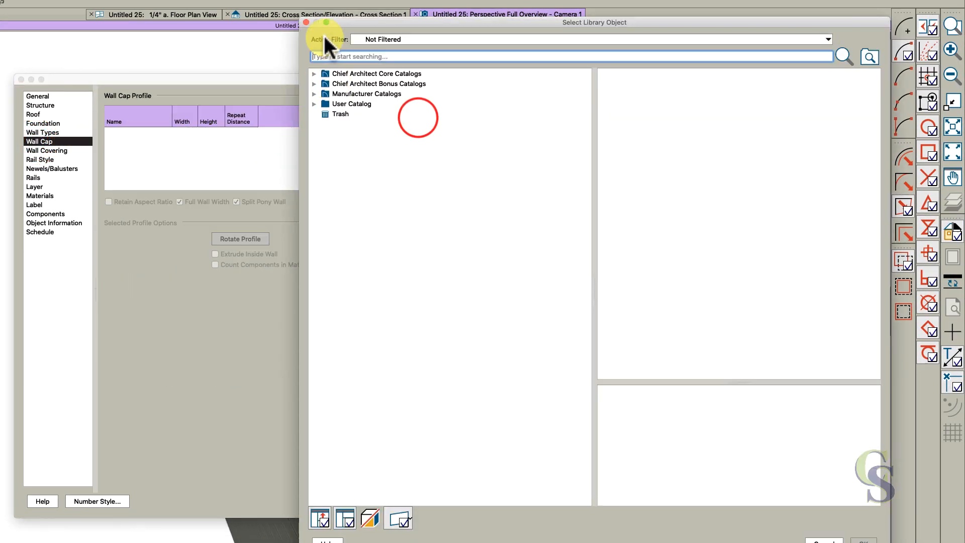
{"action": "left_click", "coordinate": [314, 73]}
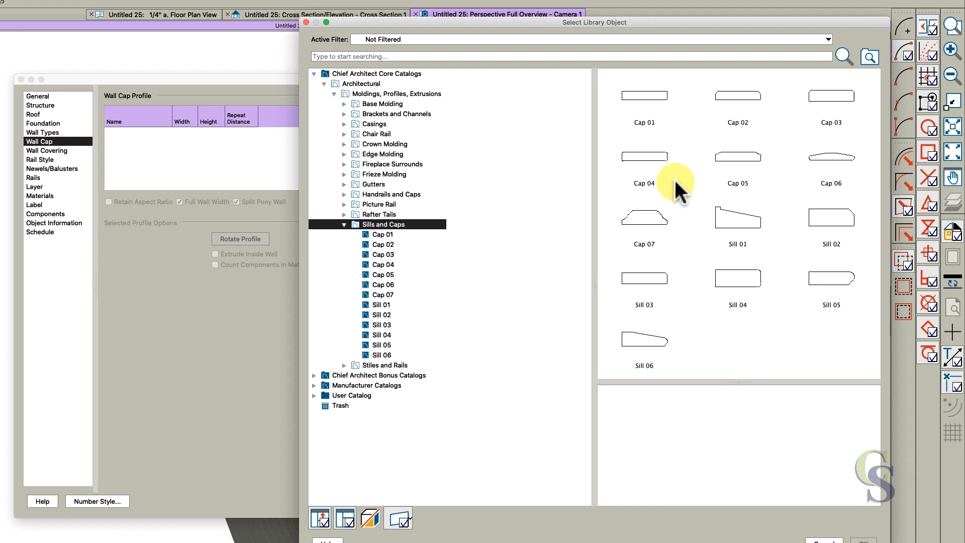
{"action": "mouse_move", "coordinate": [812, 141]}
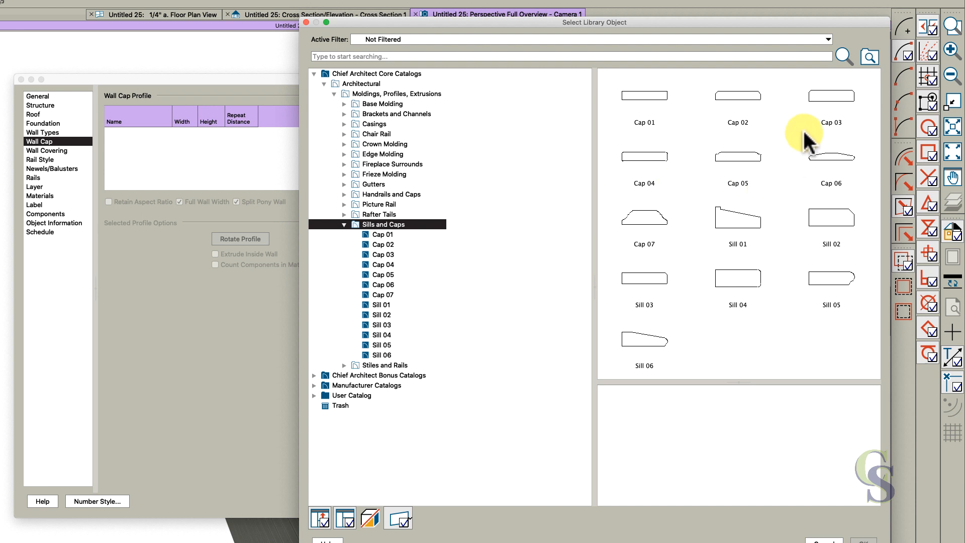
{"action": "left_click", "coordinate": [832, 99]}
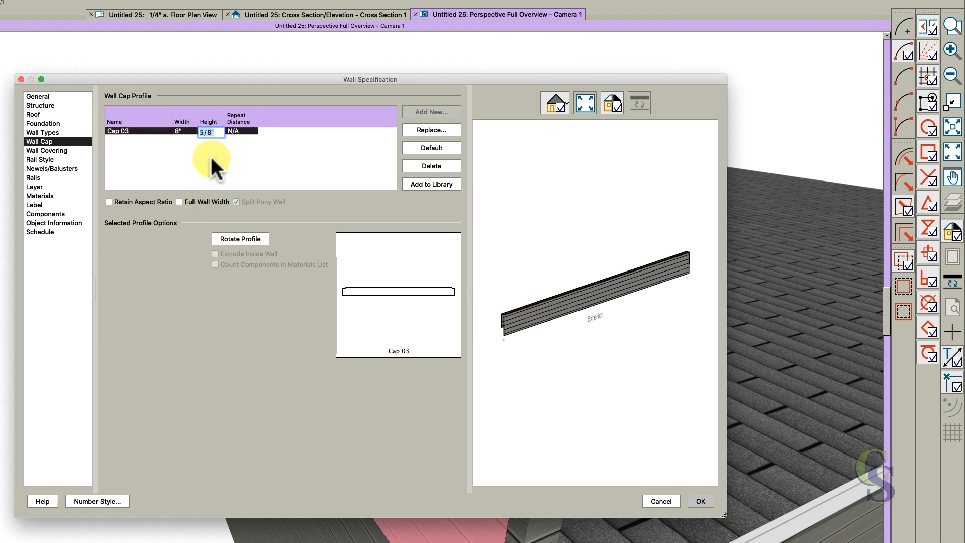
{"action": "mouse_move", "coordinate": [251, 171]}
{"action": "type", "text": "3"}
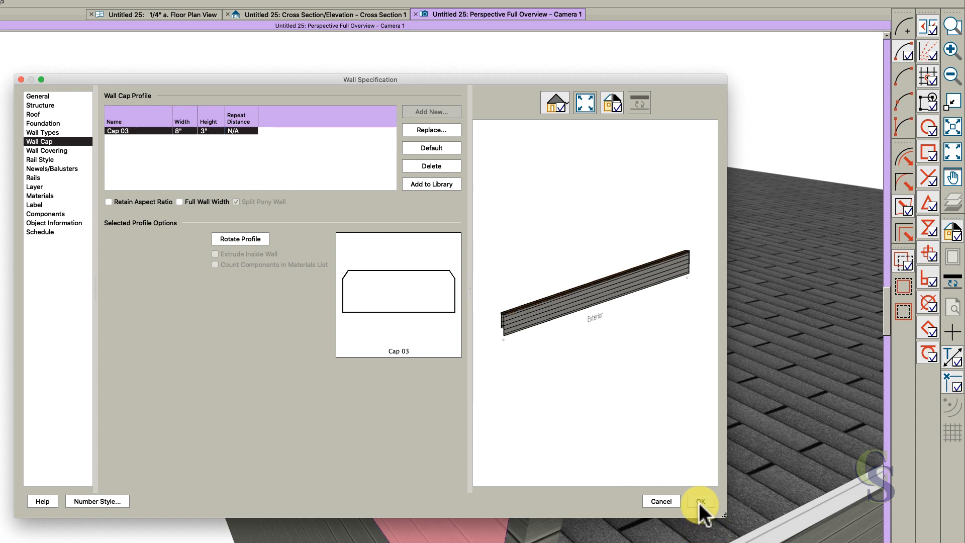
{"action": "left_click", "coordinate": [701, 500]}
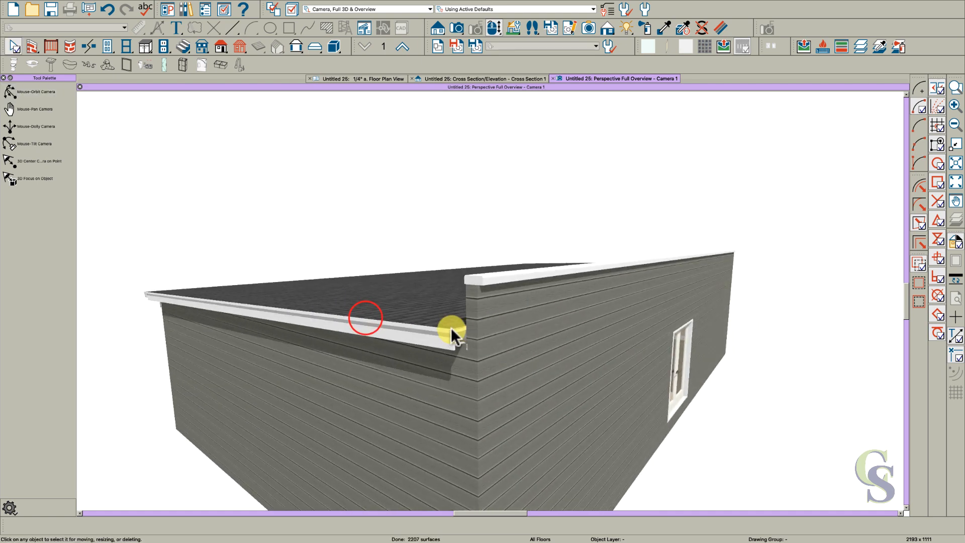
- Set the roof plane's CA-001 shadow board to 1" wide by 8" tall
{"action": "double_click", "coordinate": [437, 317]}
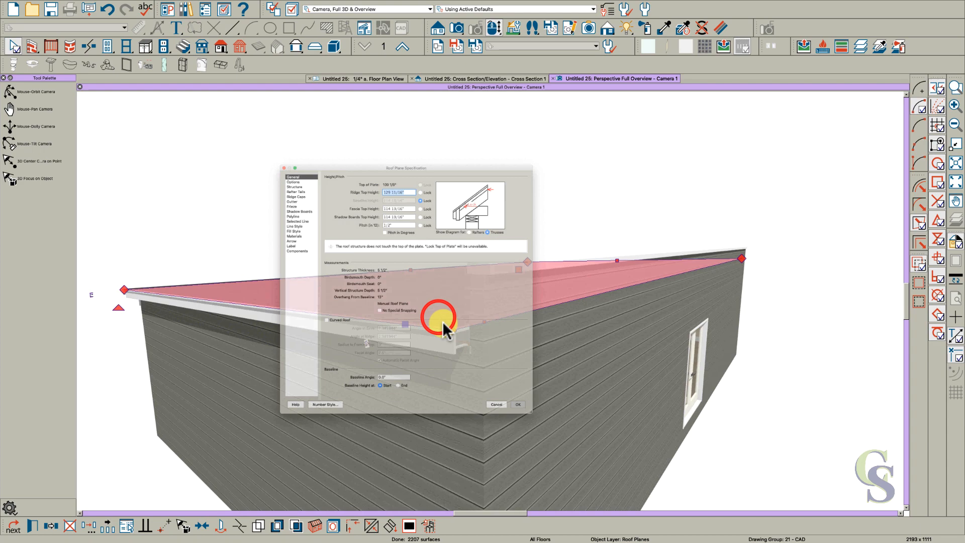
{"action": "left_click", "coordinate": [496, 404]}
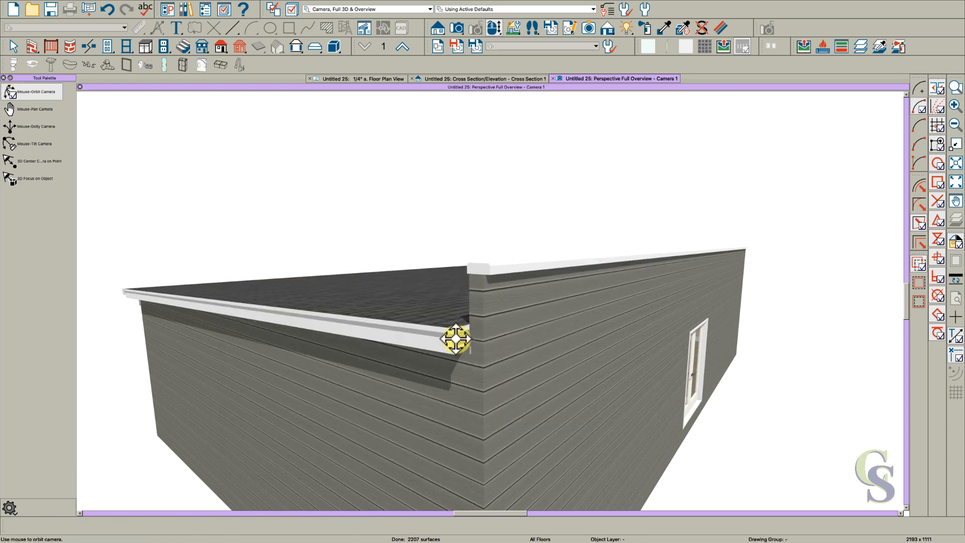
{"action": "left_click", "coordinate": [441, 304]}
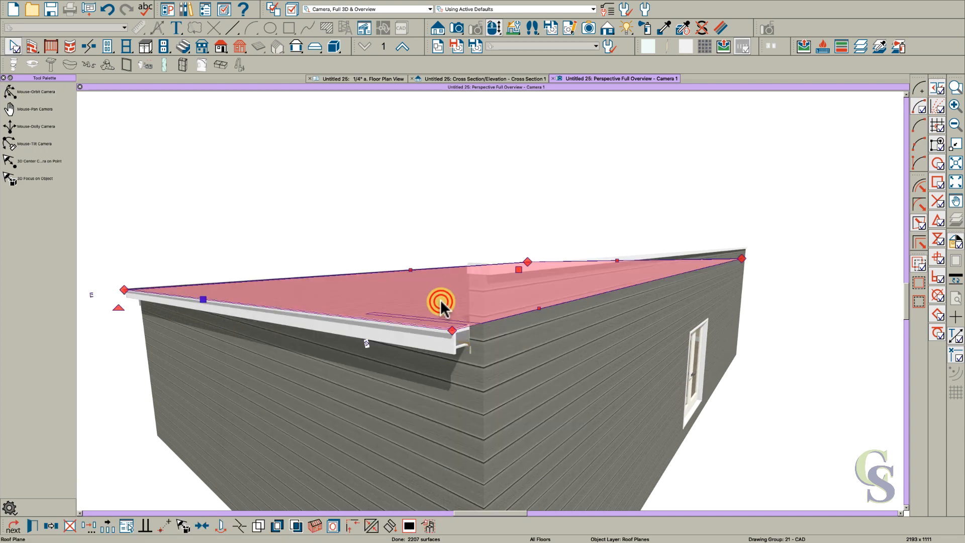
{"action": "double_click", "coordinate": [442, 305]}
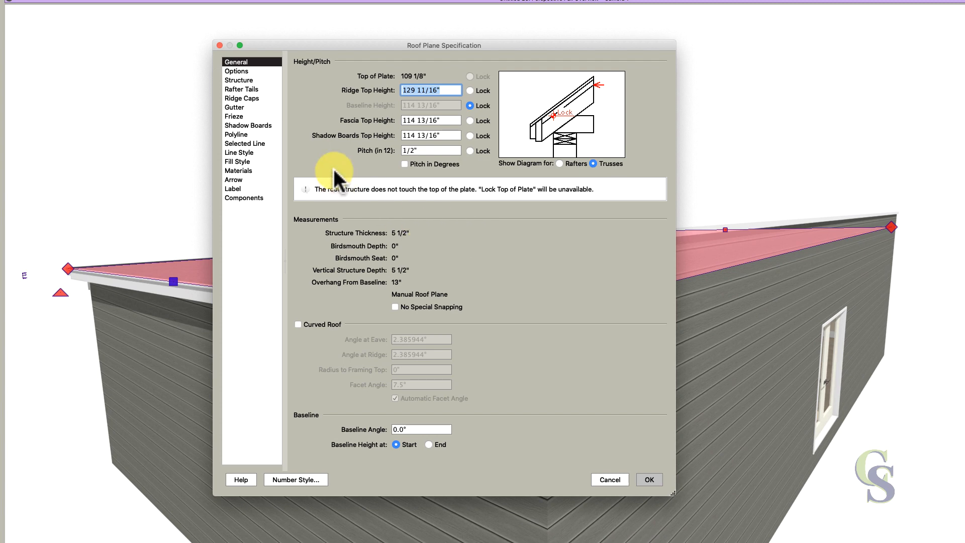
{"action": "left_click", "coordinate": [248, 125]}
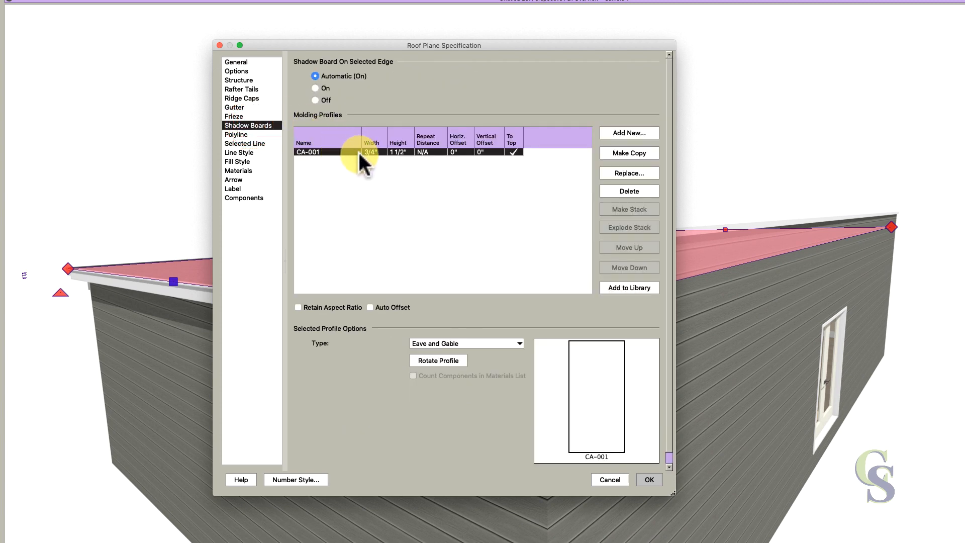
{"action": "left_click", "coordinate": [372, 151]}
{"action": "type", "text": "1"}
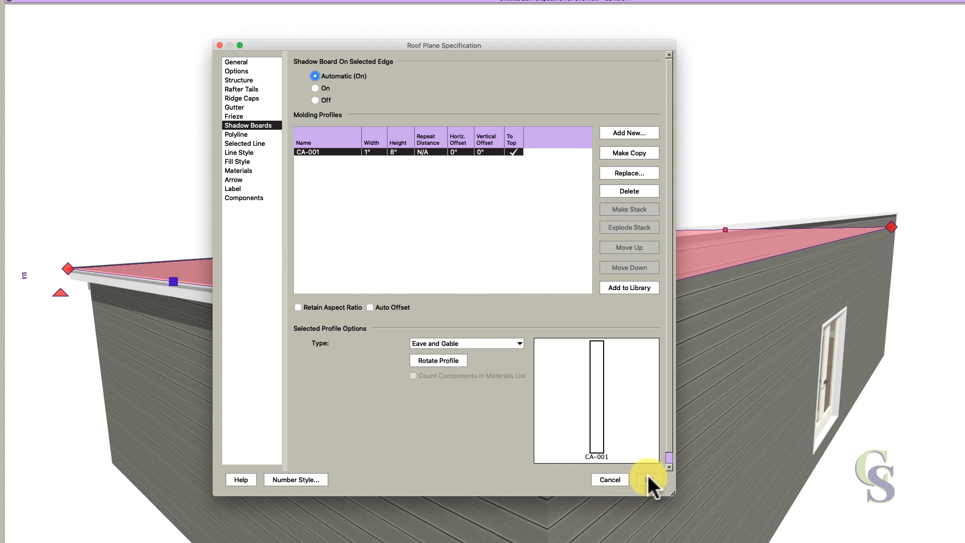
{"action": "left_click", "coordinate": [646, 479]}
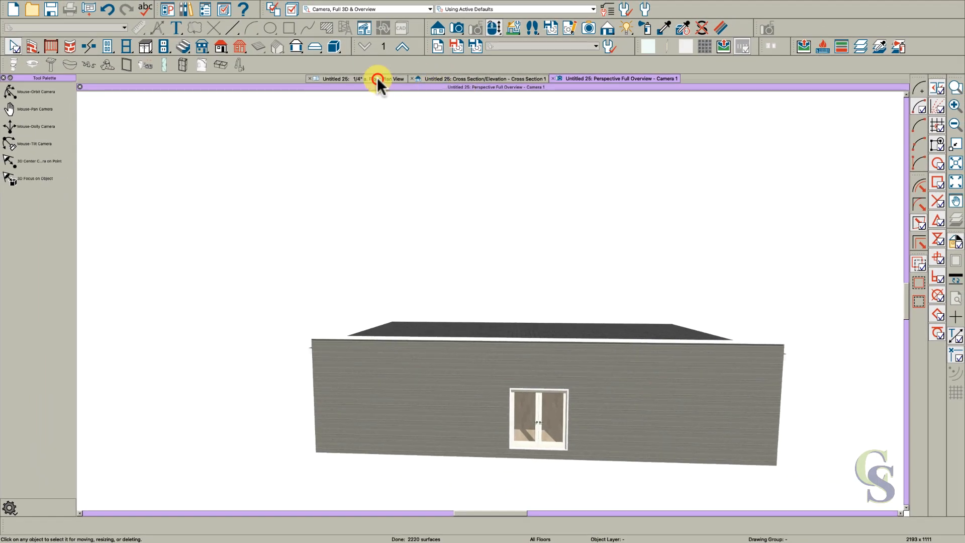
- Review the roof edge fascia against the capped parapet in 3D, ending back on the floor plan
{"action": "left_click", "coordinate": [356, 78]}
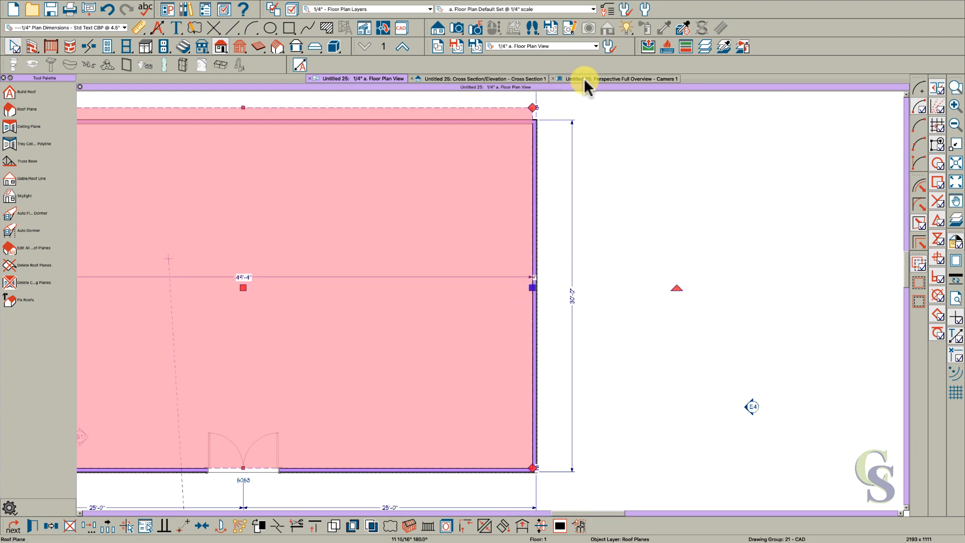
{"action": "left_click", "coordinate": [615, 79]}
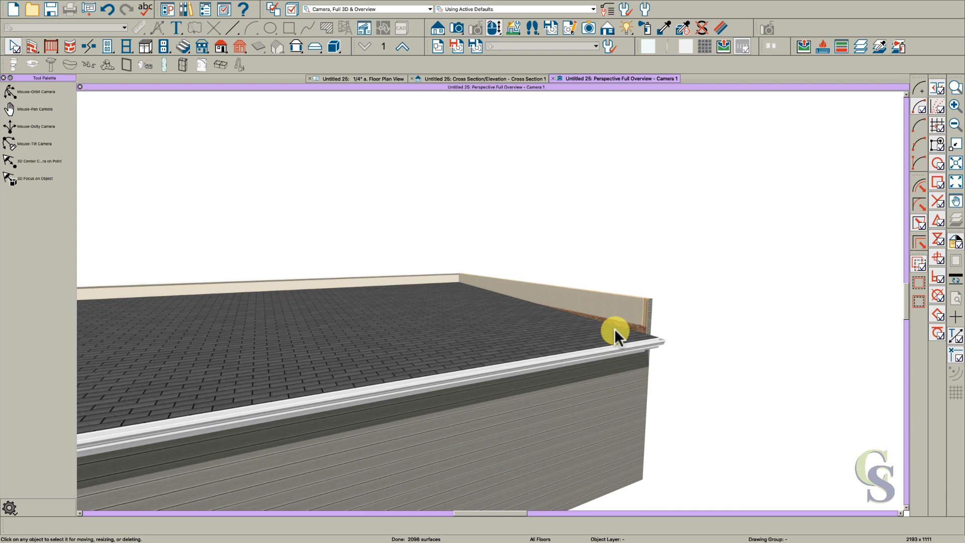
{"action": "left_click", "coordinate": [362, 78]}
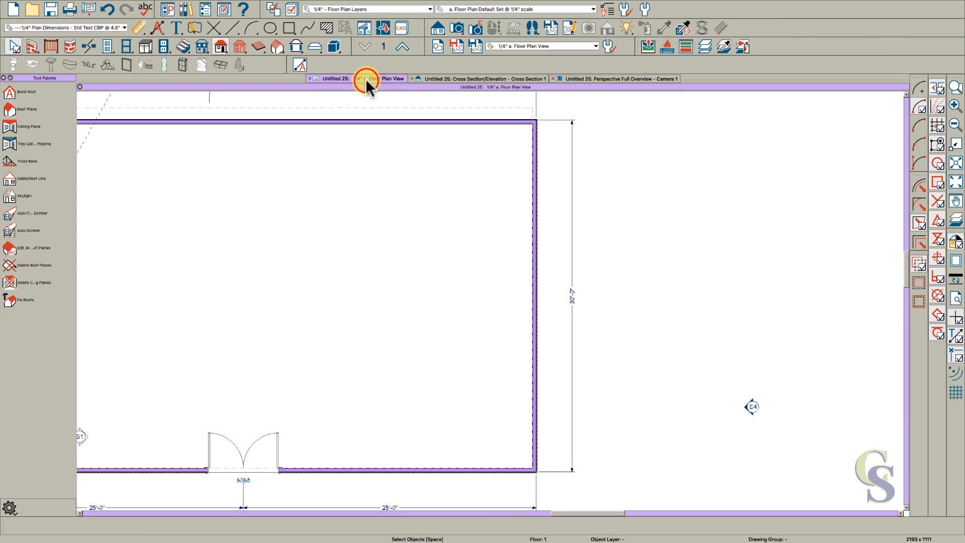
- Confirm the upper room's 144" ceiling and 12 5/8" floor structure in its Structure panel
{"action": "left_click", "coordinate": [401, 47]}
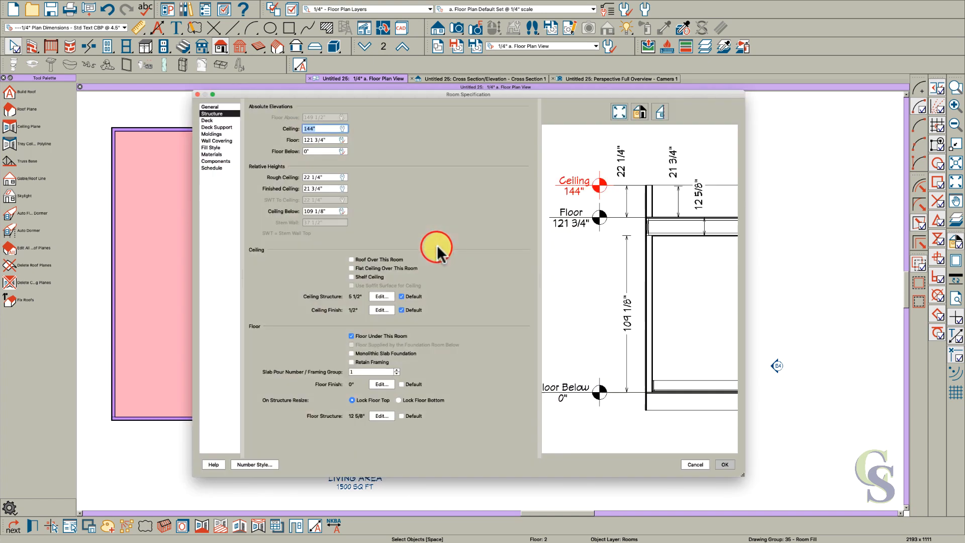
{"action": "mouse_move", "coordinate": [241, 148]}
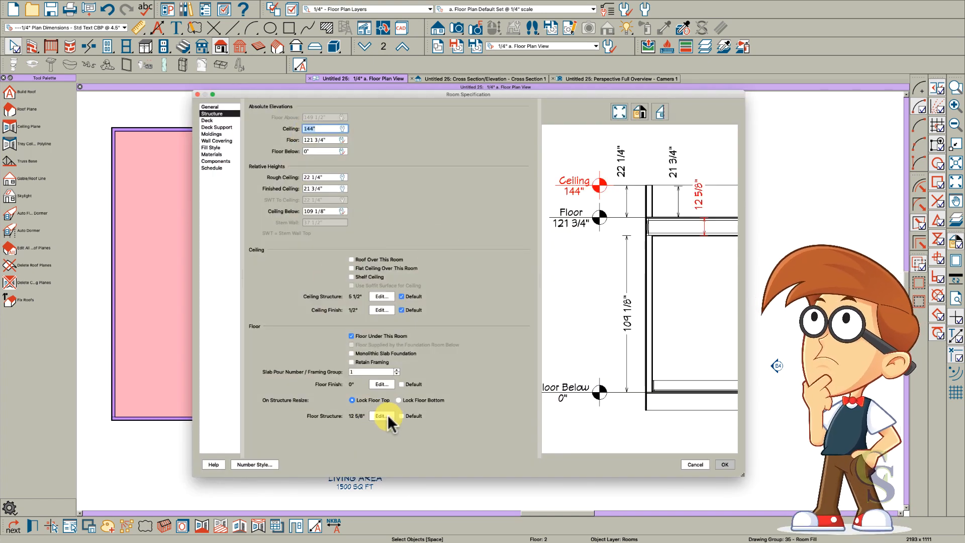
{"action": "left_click", "coordinate": [724, 464]}
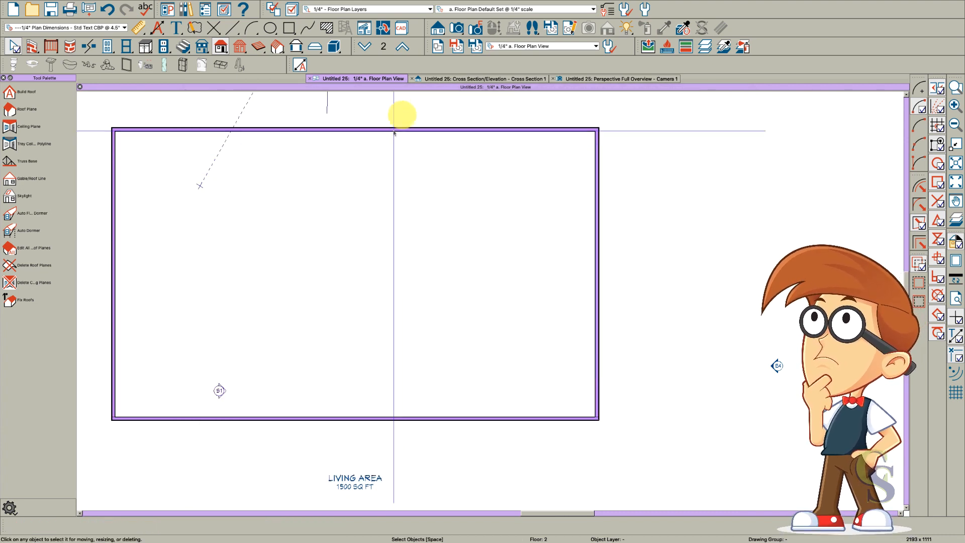
- Move the selected shed roof plane up with a Z Delta of 8" via Transform/Replicate
{"action": "left_click", "coordinate": [615, 78]}
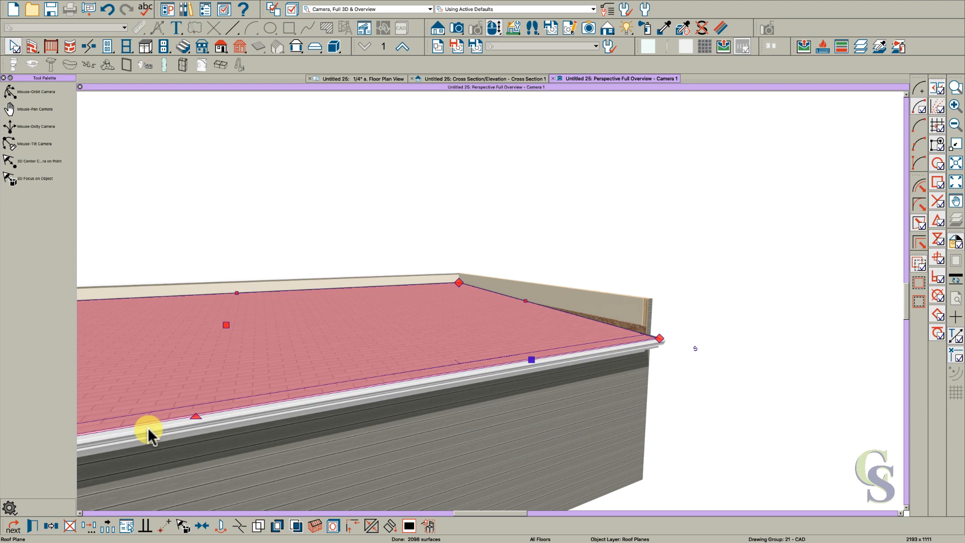
{"action": "left_click", "coordinate": [90, 525]}
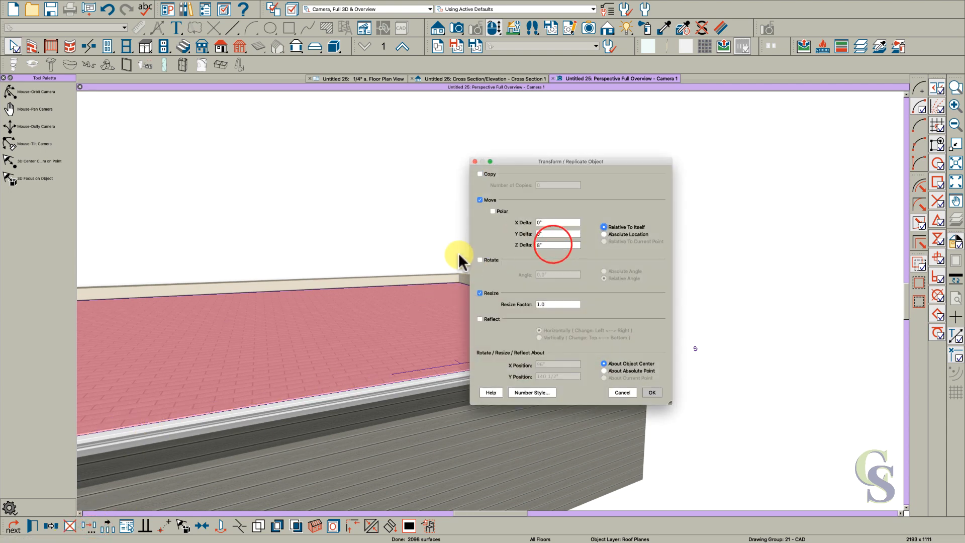
{"action": "left_click", "coordinate": [652, 392]}
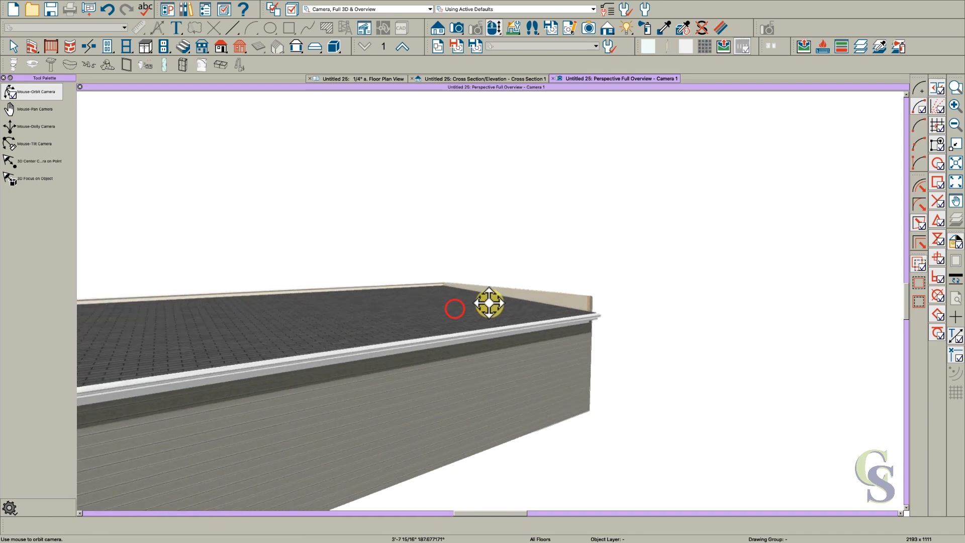